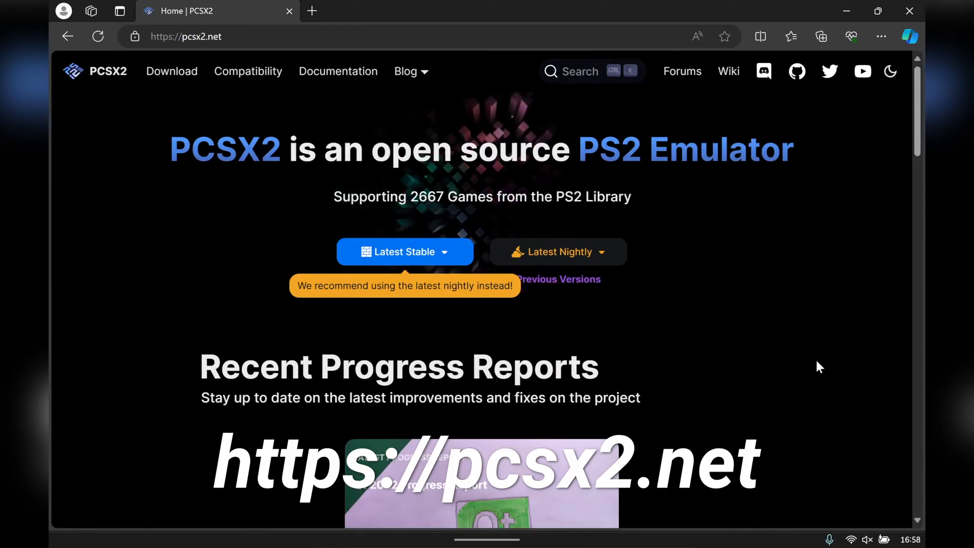
Step: Extract the PCSX2 1.6.0 portable archive into the suggested folder
{"action": "left_click", "coordinate": [404, 251]}
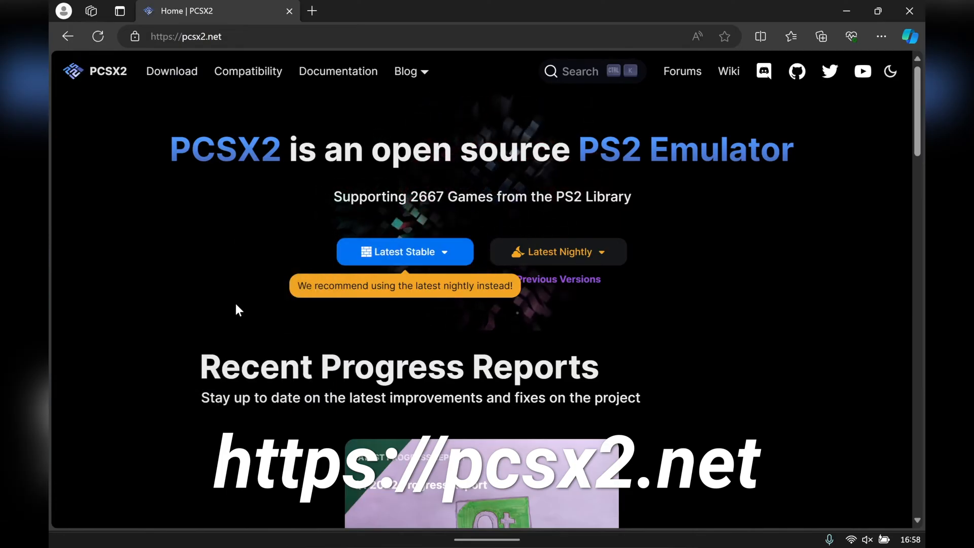
{"action": "left_click", "coordinate": [821, 37]}
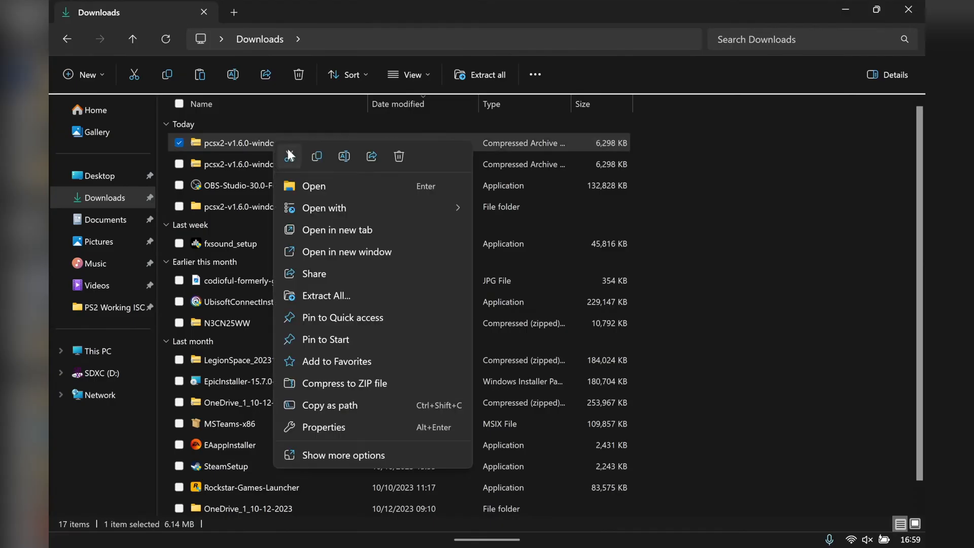
{"action": "left_click", "coordinate": [326, 295]}
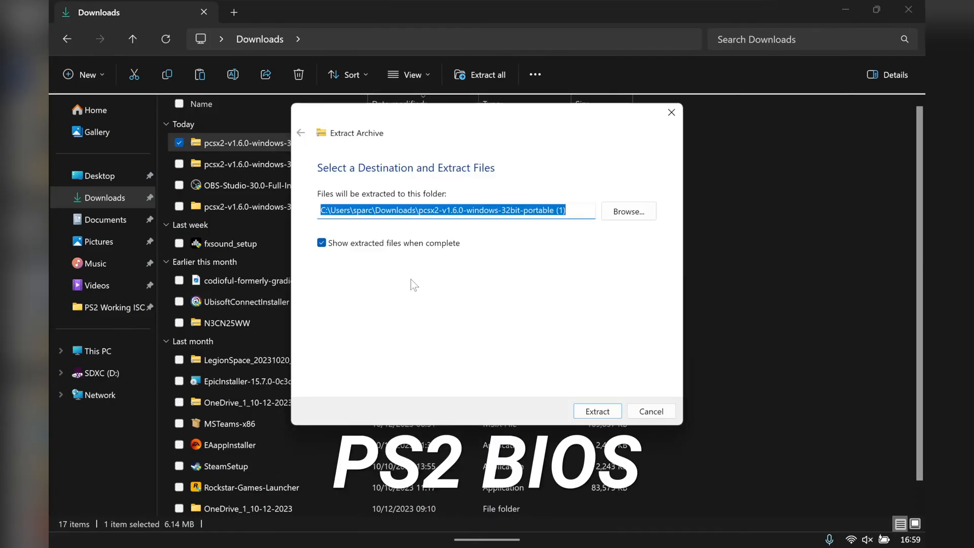
{"action": "left_click", "coordinate": [595, 410]}
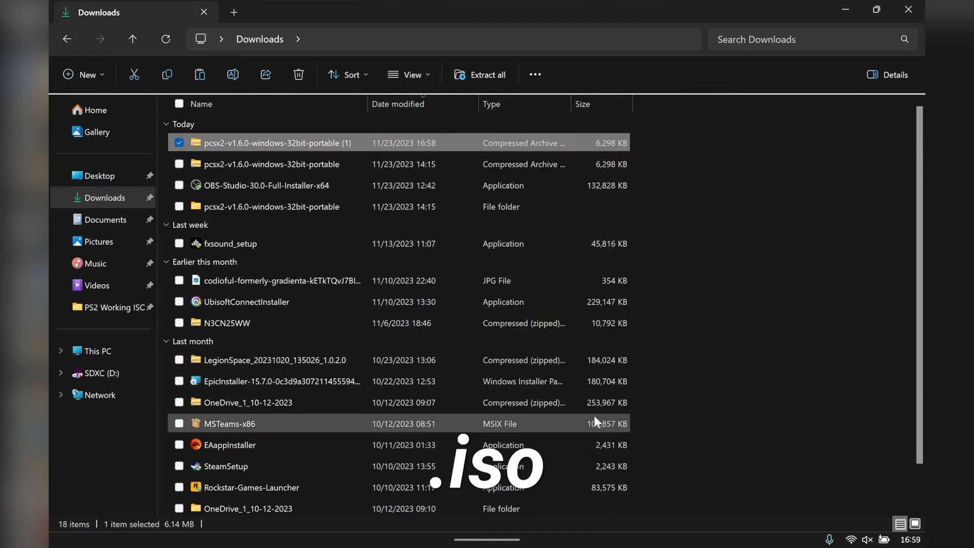
Step: Launch pcsx2 from inside the extracted PCSX2 1.6.0 folder
{"action": "double_click", "coordinate": [275, 142]}
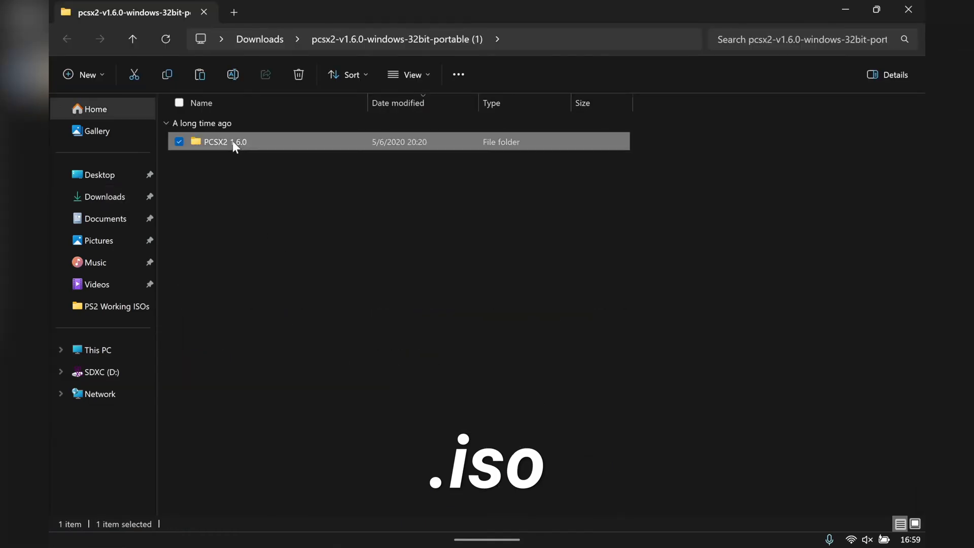
{"action": "double_click", "coordinate": [223, 142]}
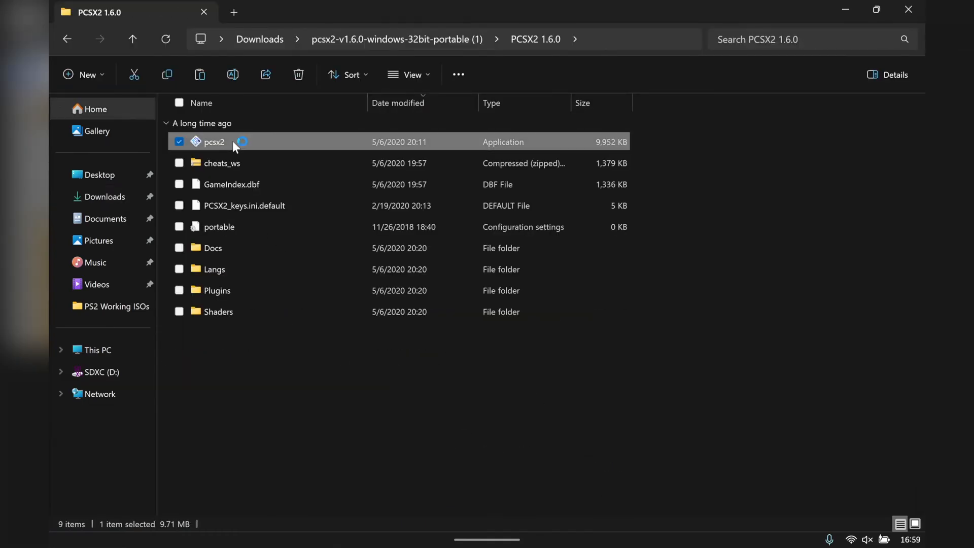
{"action": "double_click", "coordinate": [213, 142]}
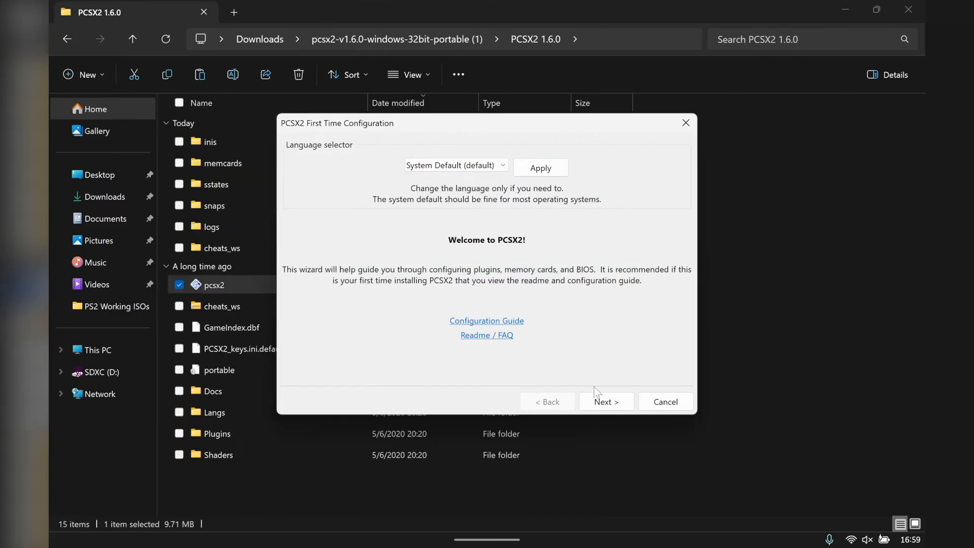
Step: Continue past the First Time Configuration welcome page
{"action": "left_click", "coordinate": [604, 402]}
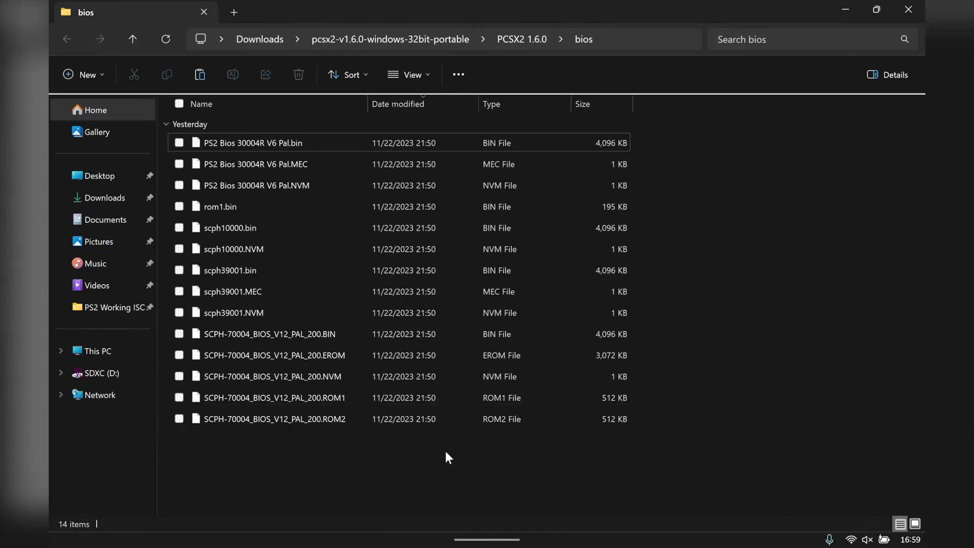
Step: Copy the 14 BIOS files into the empty bios folder and return to the setup wizard
{"action": "key", "text": "ctrl+a"}
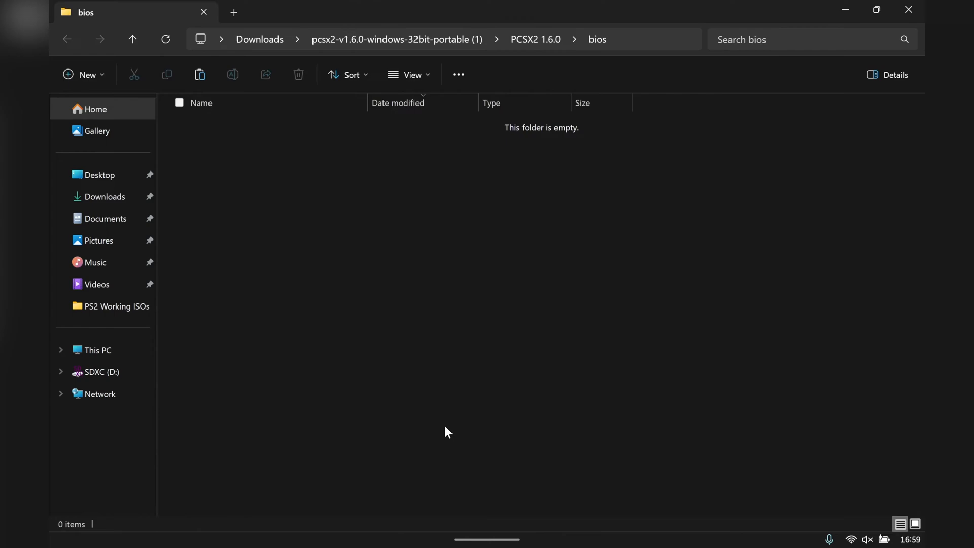
{"action": "key", "text": "Win+Tab"}
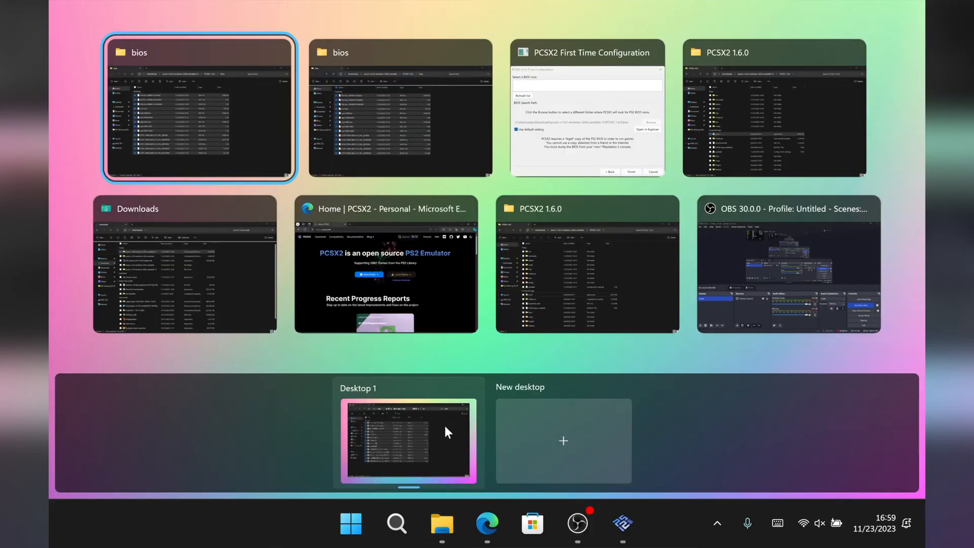
{"action": "left_click", "coordinate": [199, 108]}
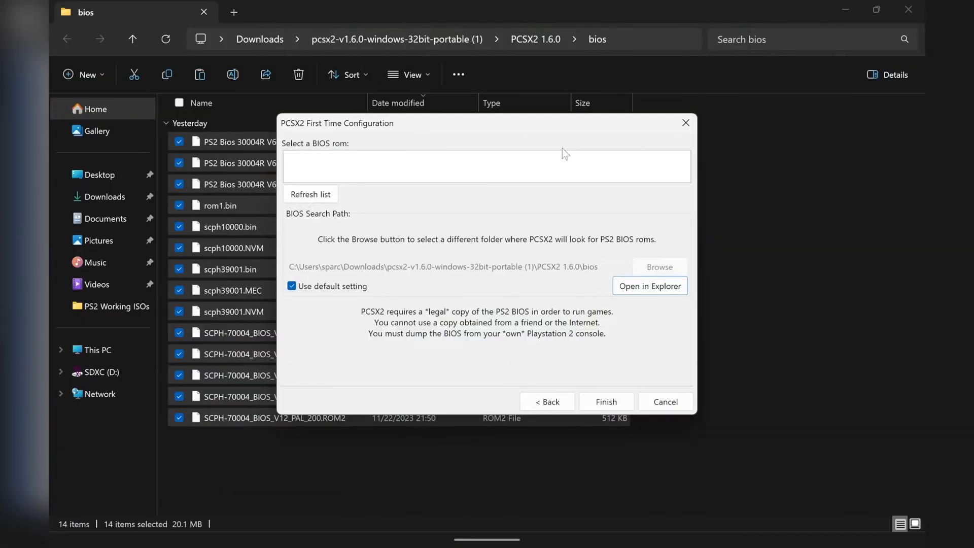
Step: Refresh the BIOS list and finish setup with Europe v01.60 selected
{"action": "left_click", "coordinate": [310, 193]}
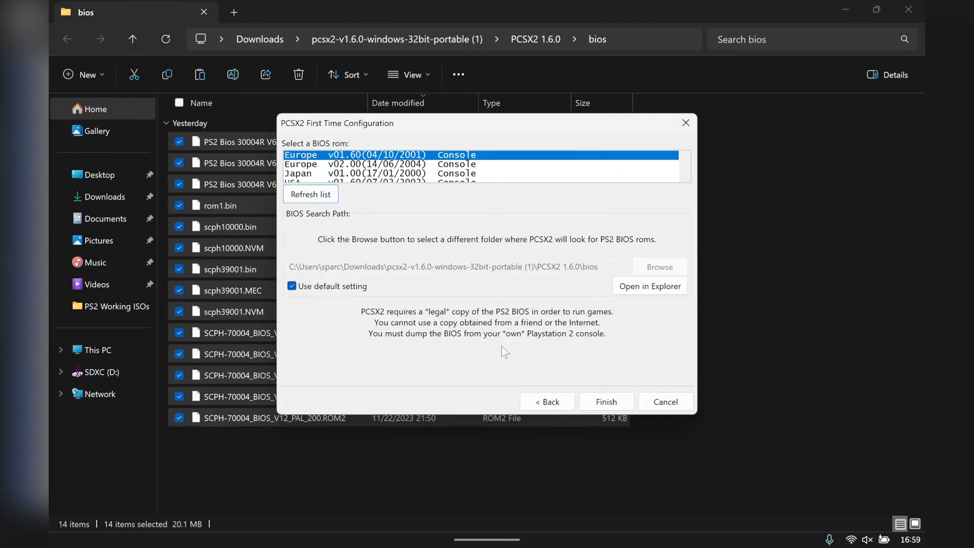
{"action": "left_click", "coordinate": [605, 402]}
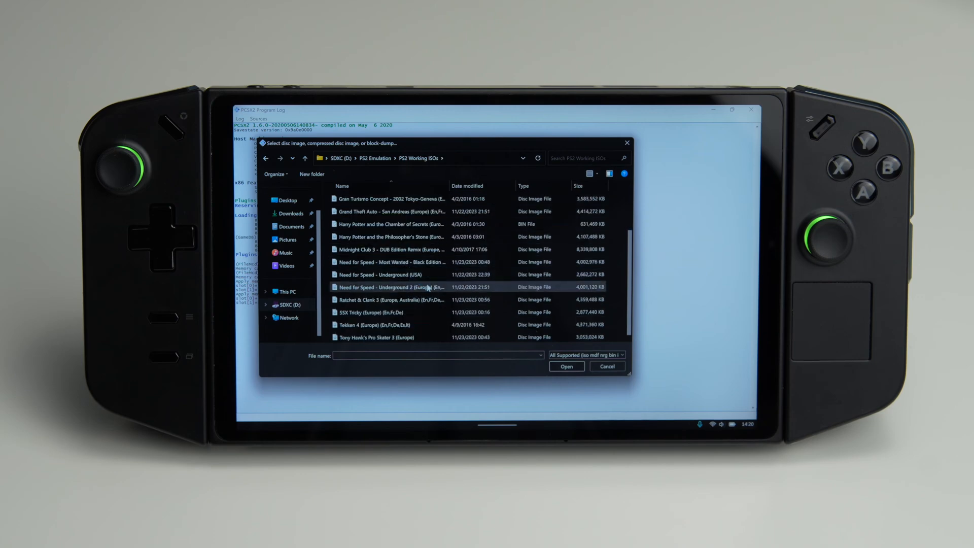
{"action": "mouse_move", "coordinate": [428, 287]}
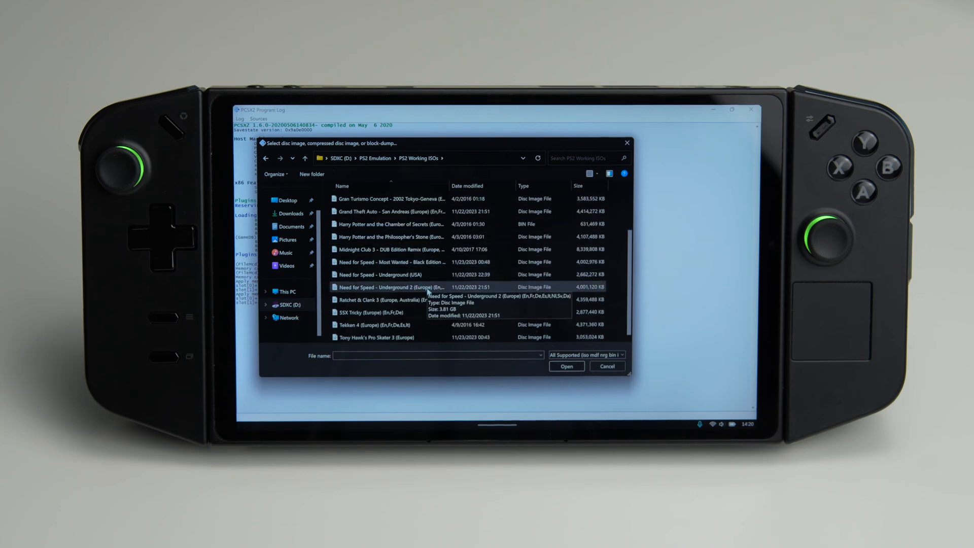
Step: Boot the Need for Speed - Underground 2 (Europe) ISO
{"action": "left_click", "coordinate": [389, 287]}
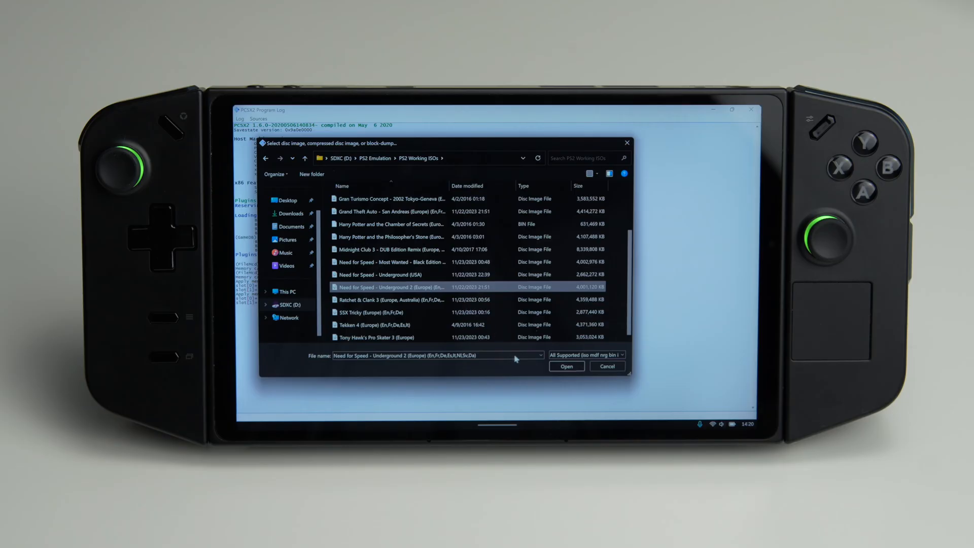
{"action": "left_click", "coordinate": [565, 366]}
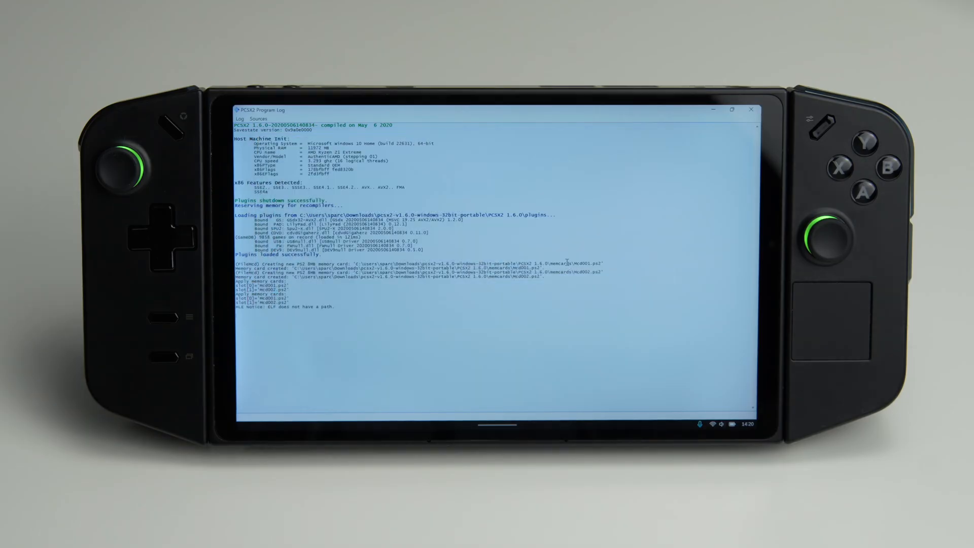